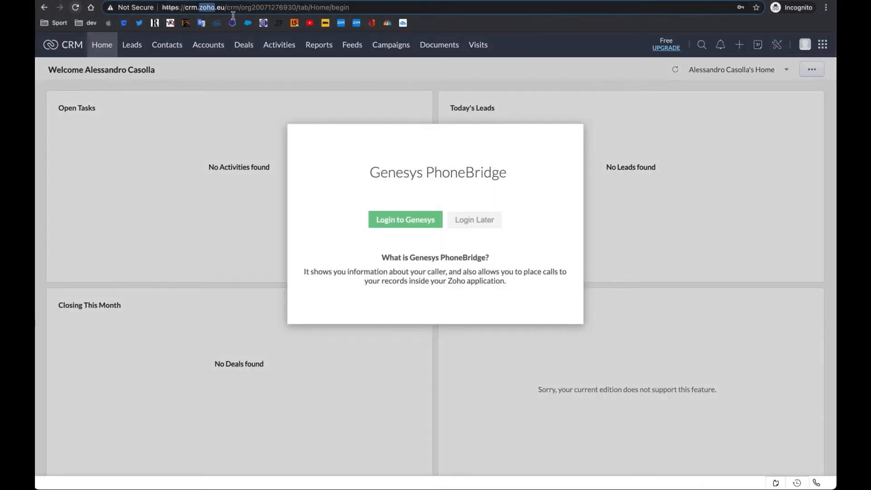
Highlight the zoho and crm parts of the address, then log into Genesys Cloud with saved credentials.
double_click(193, 7)
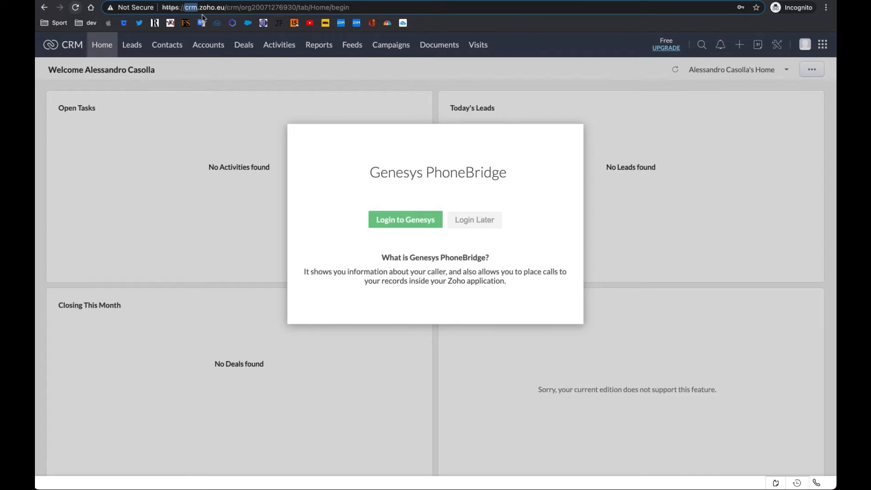
double_click(466, 173)
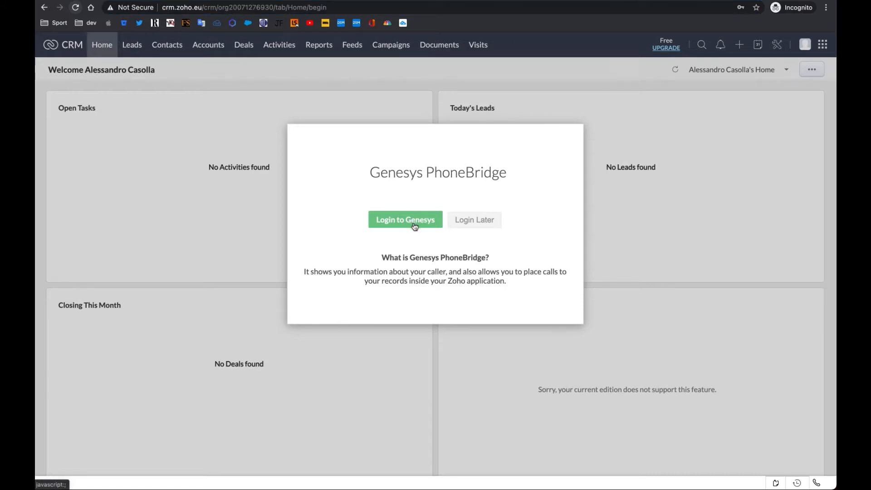
left_click(405, 220)
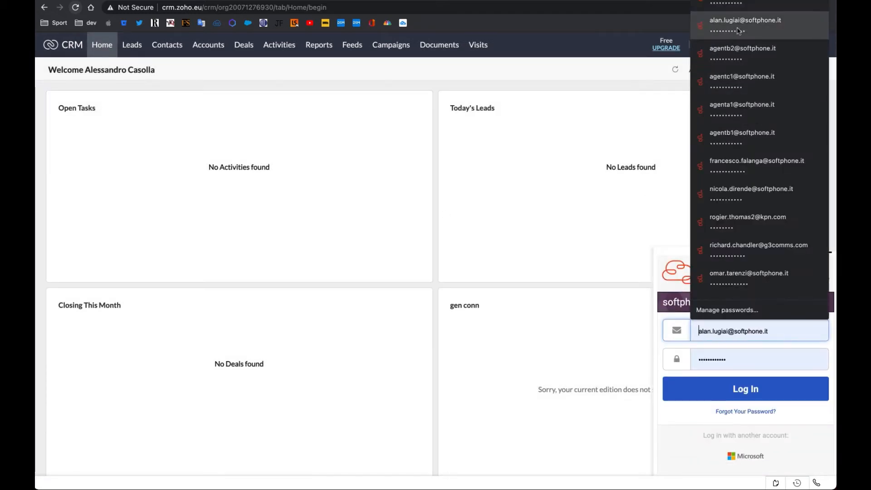
left_click(745, 388)
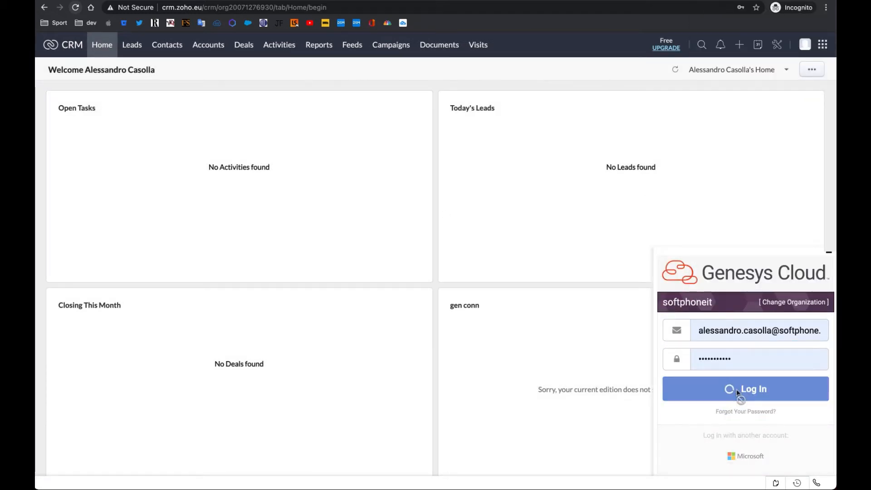
left_click(745, 388)
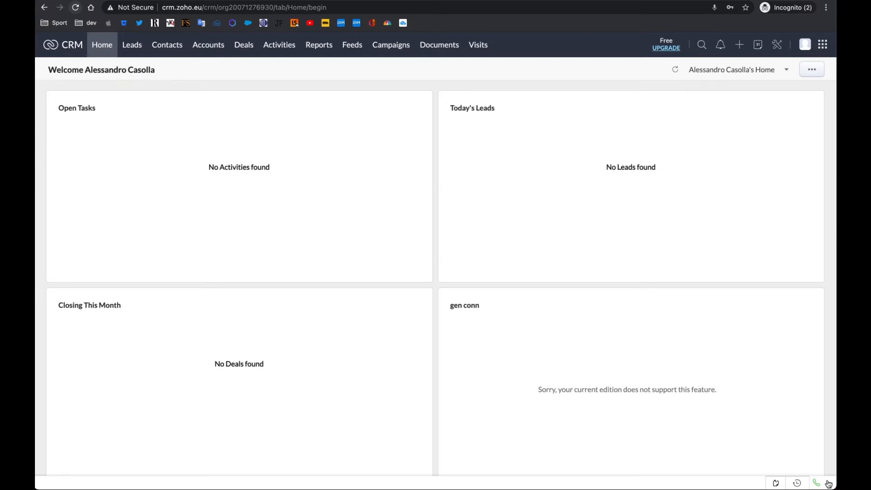
Open the Genesys Cloud softphone panel from the bottom bar and wait on queue.
left_click(816, 483)
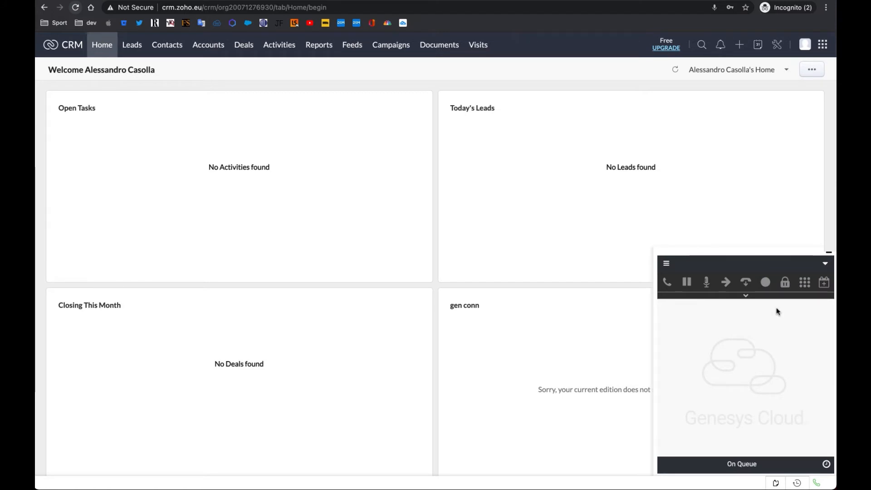
mouse_move(707, 393)
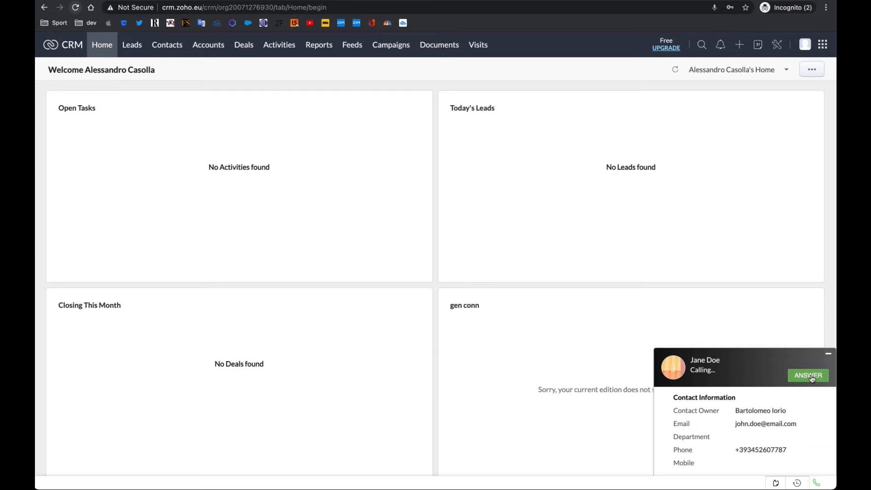
Answer Jane Doe's incoming call and bring up her contact record.
left_click(807, 375)
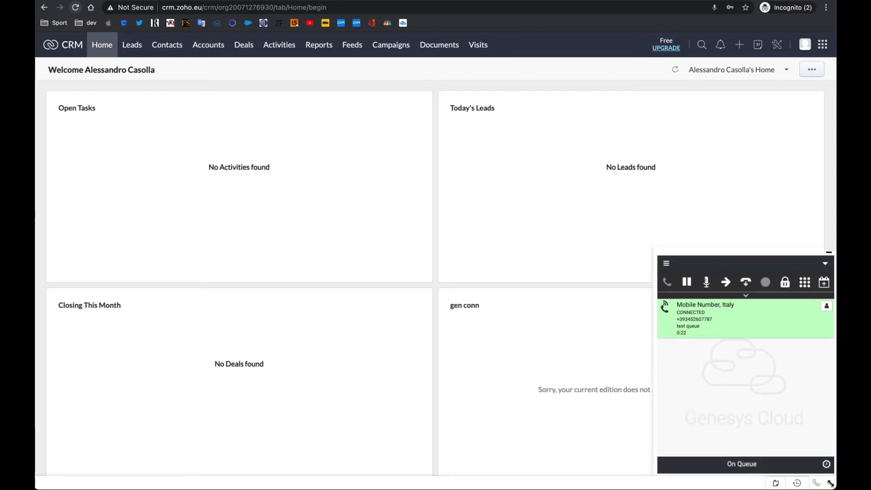
mouse_move(726, 282)
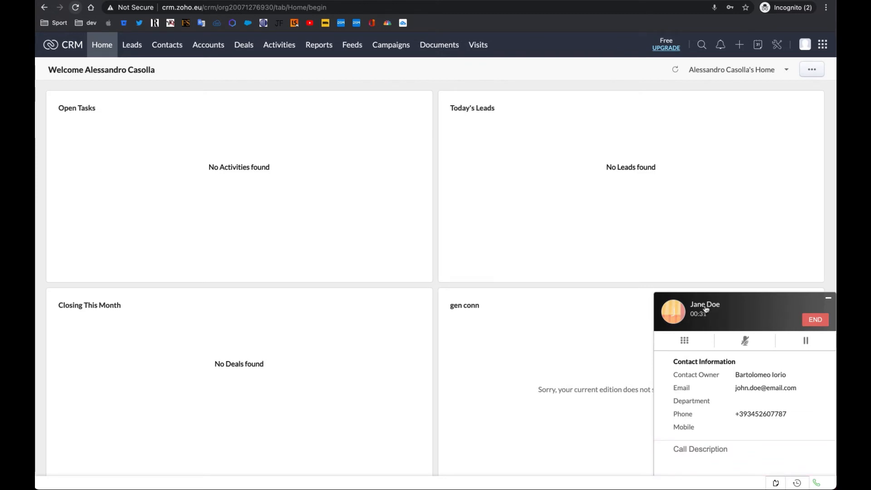
left_click(166, 44)
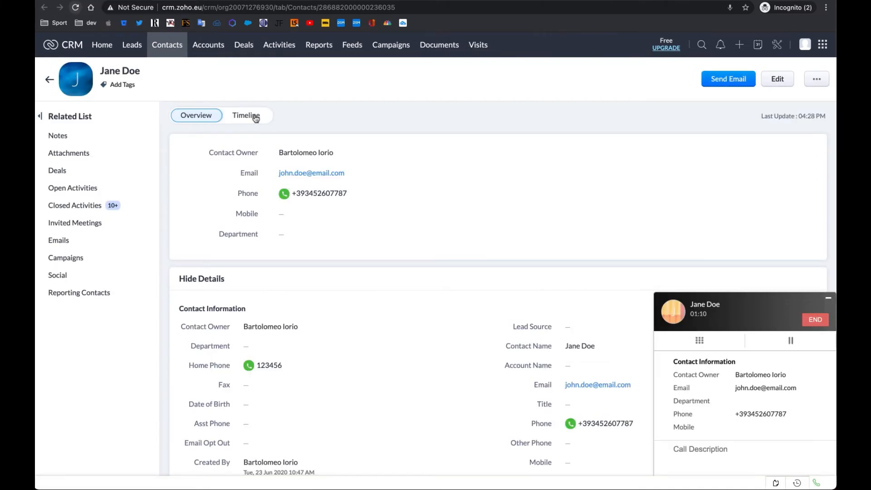
Show Jane Doe's timeline of previously logged incoming and outgoing calls.
left_click(246, 115)
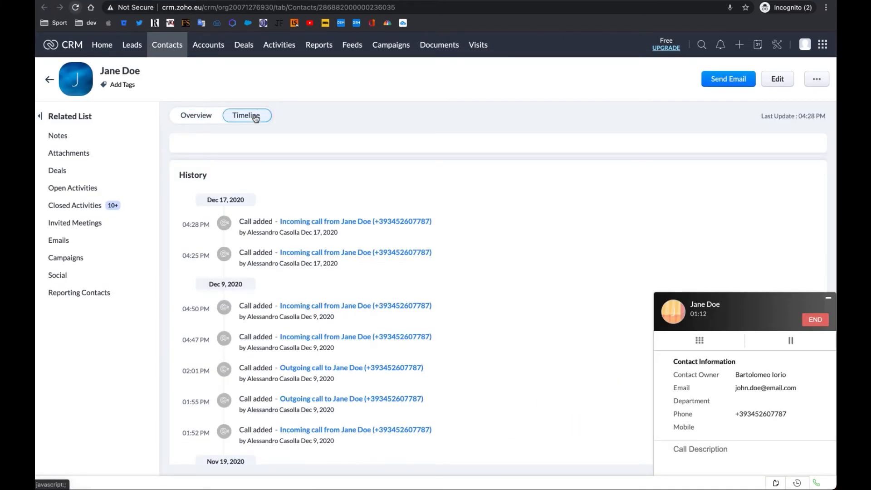
mouse_move(514, 244)
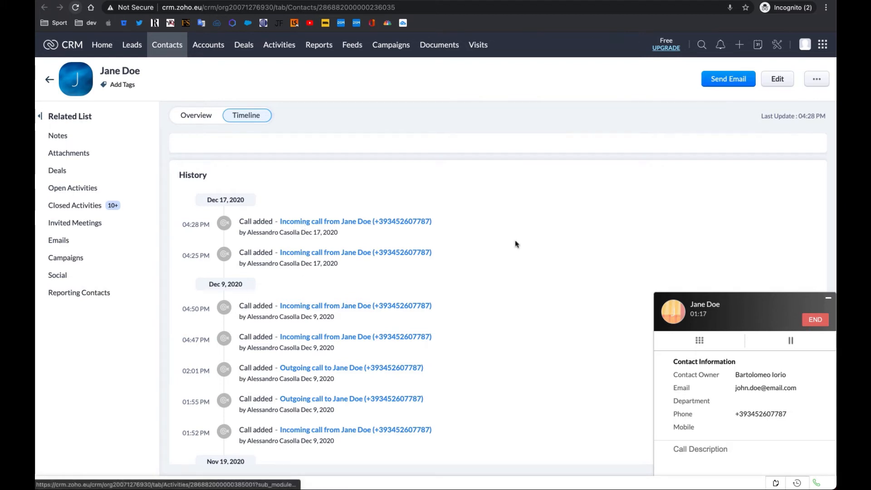
mouse_move(769, 403)
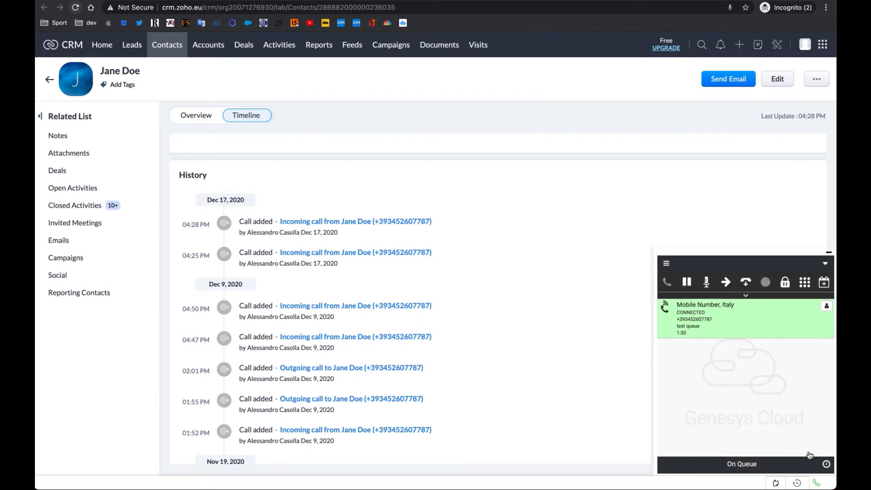
mouse_move(745, 282)
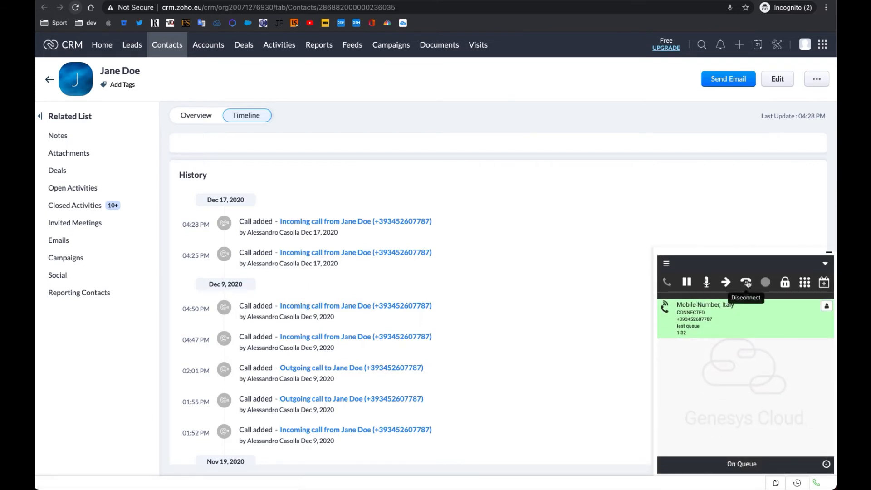
Disconnect the call with Jane Doe and wrap it up with the Contract sold code.
left_click(744, 282)
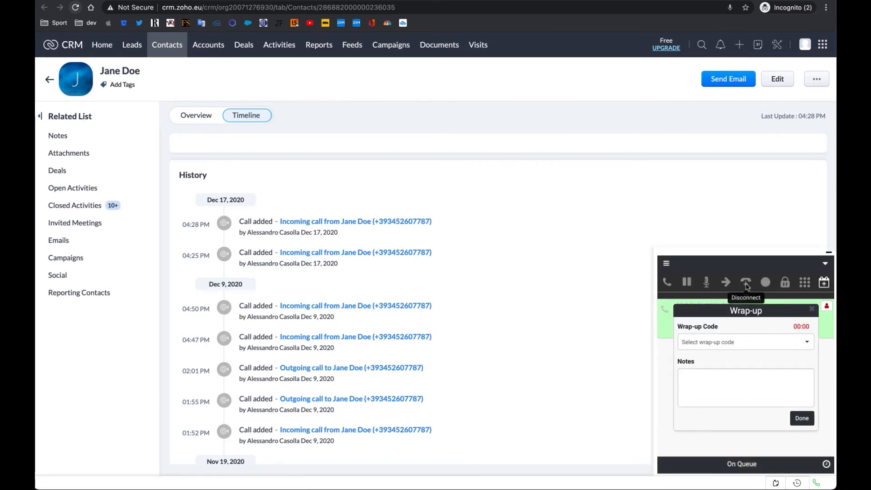
left_click(744, 341)
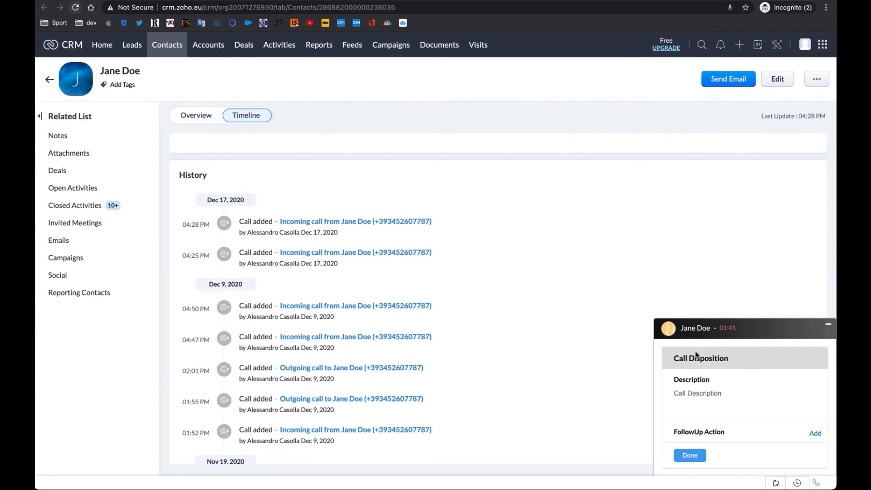
left_click(744, 341)
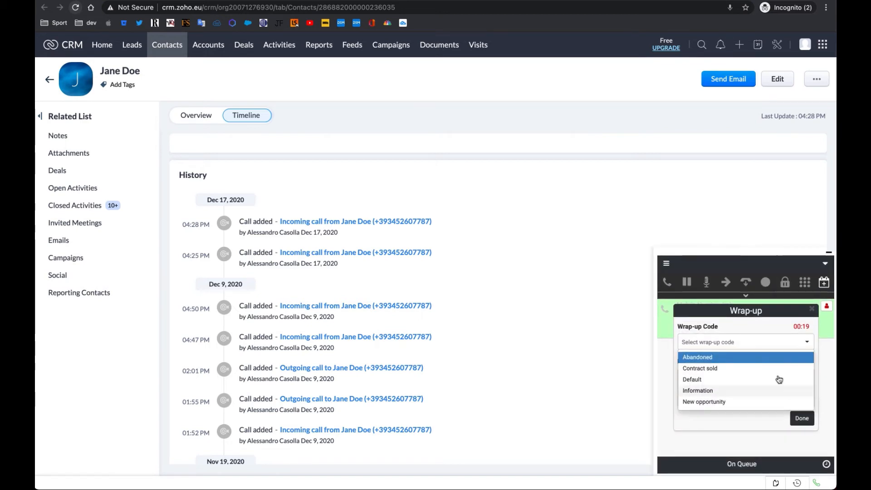
left_click(700, 368)
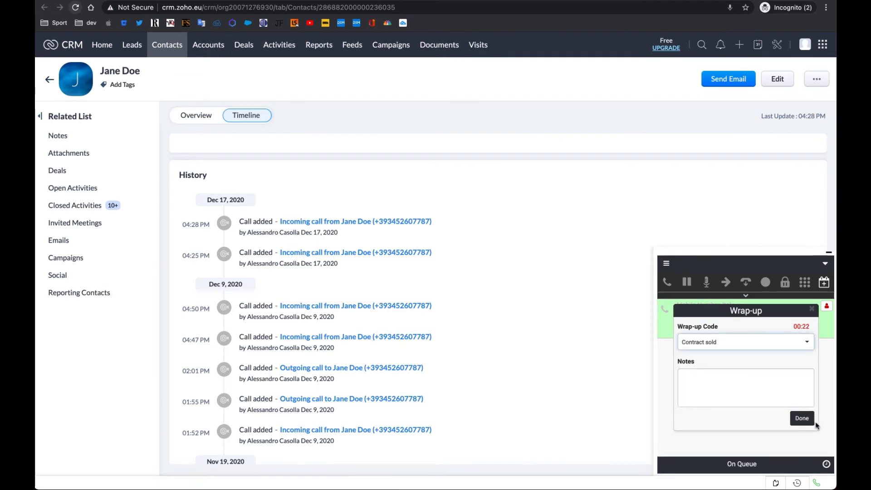
left_click(801, 418)
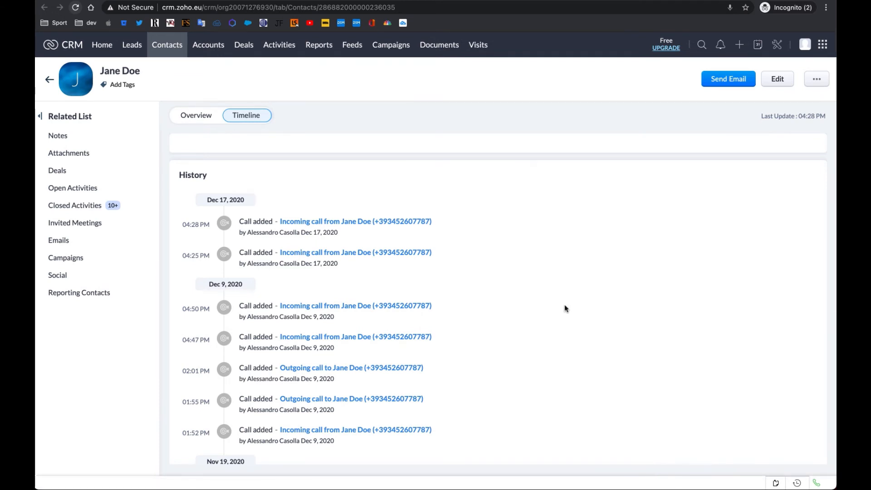
Review the latest logged incoming call entry, then return to Jane Doe's Overview.
left_click(355, 221)
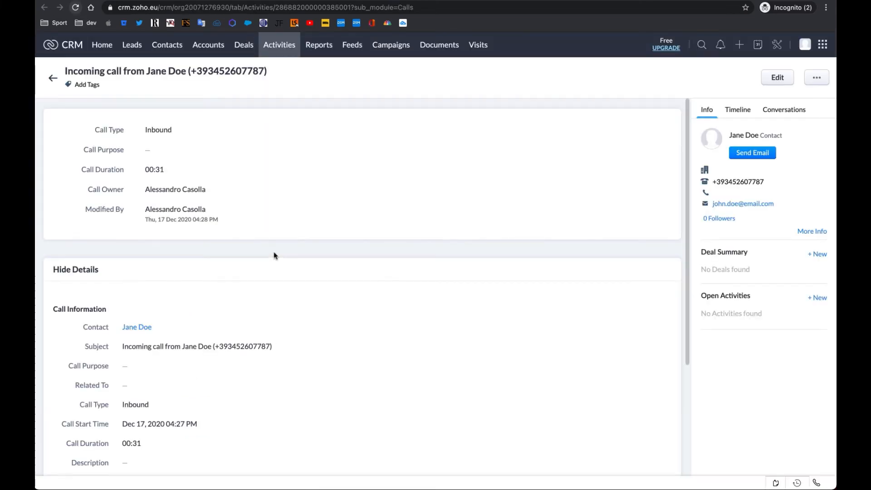
scroll("down", 3)
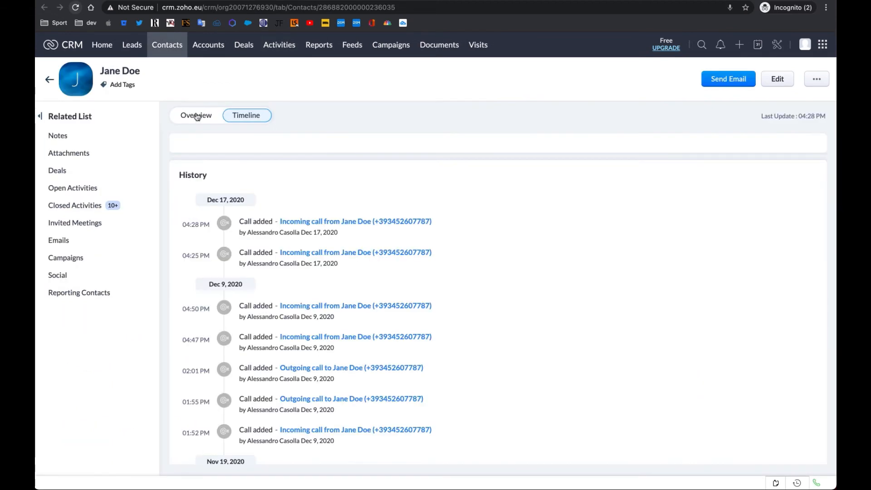
left_click(195, 115)
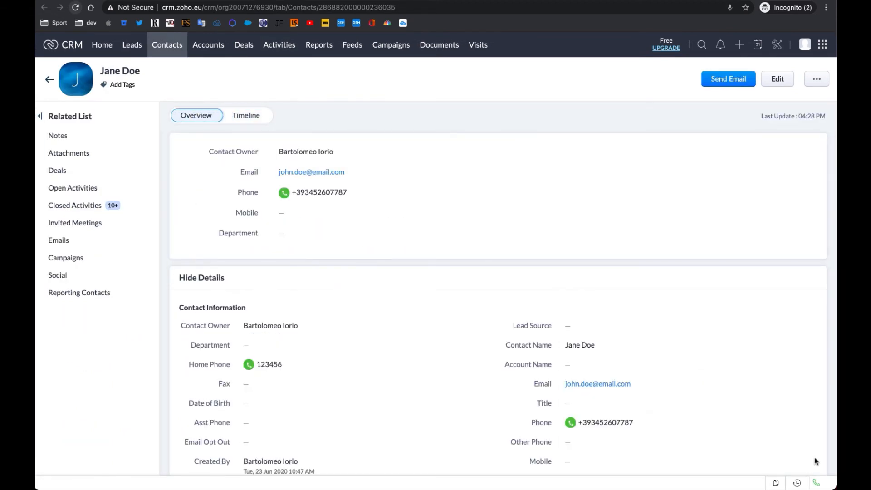
left_click(815, 482)
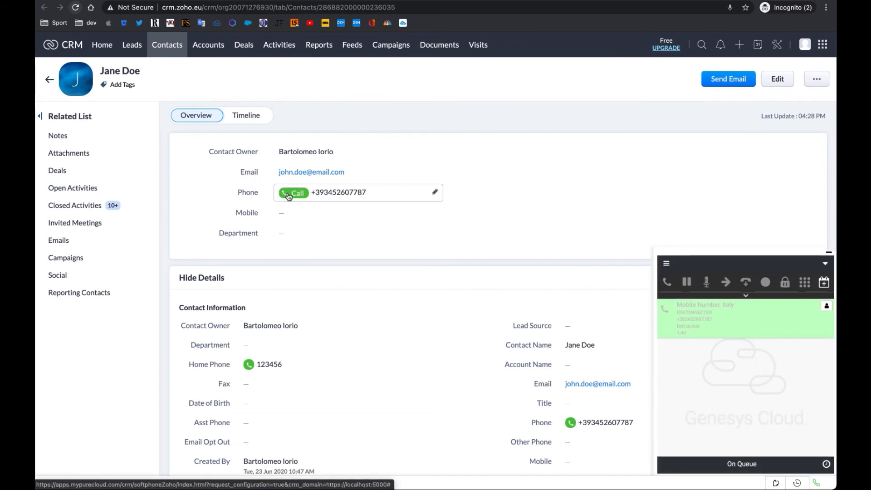
left_click(293, 192)
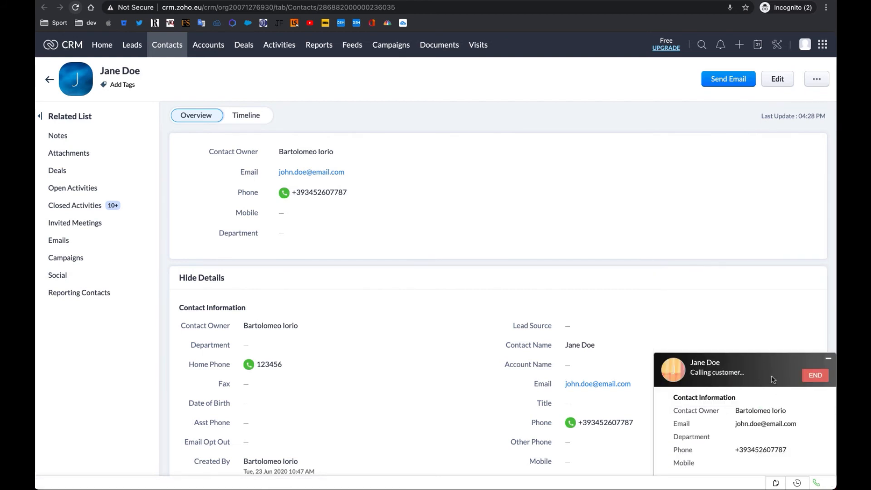
mouse_move(777, 396)
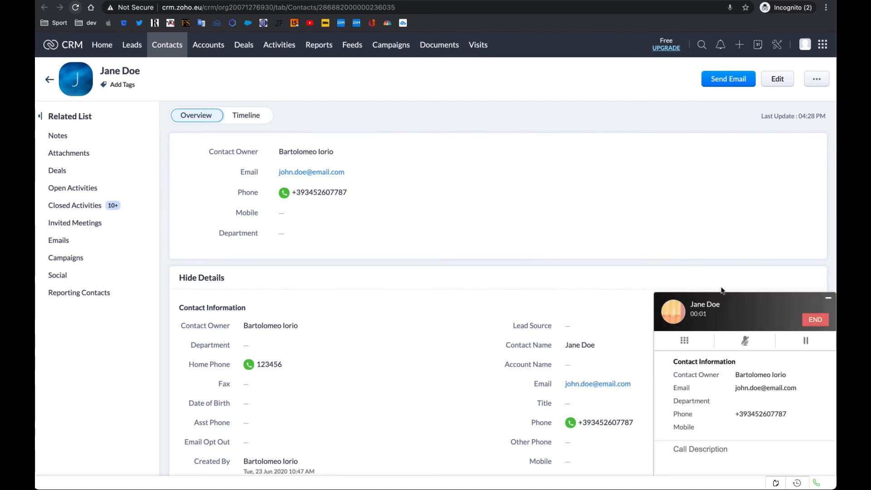
mouse_move(718, 333)
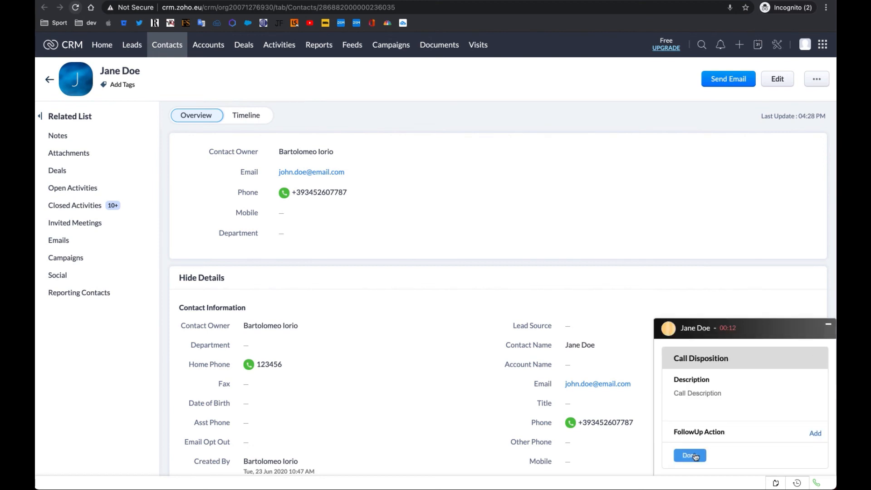
left_click(689, 455)
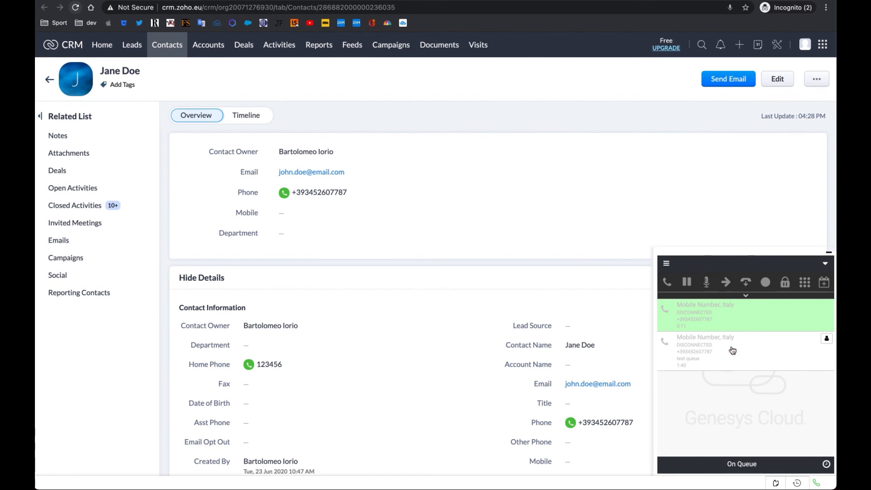
left_click(279, 44)
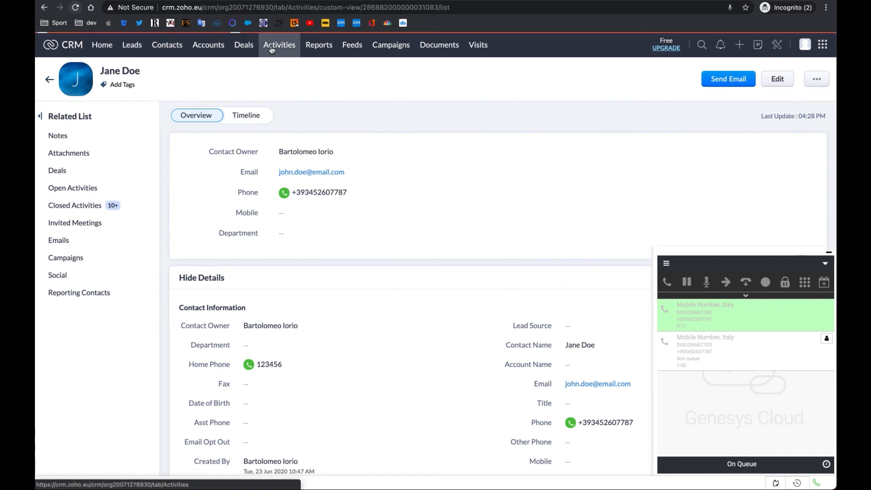
From Activities, open the latest outgoing call to Jane Doe (Outbound, 00:12).
left_click(279, 44)
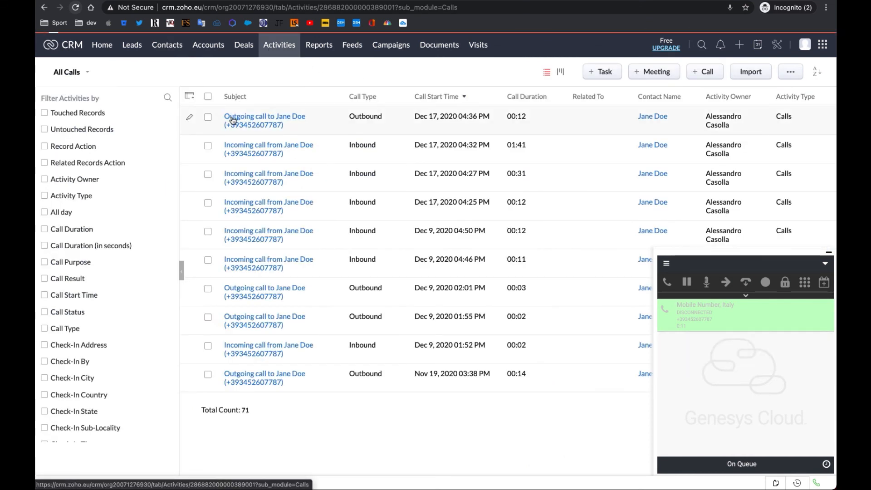
left_click(264, 116)
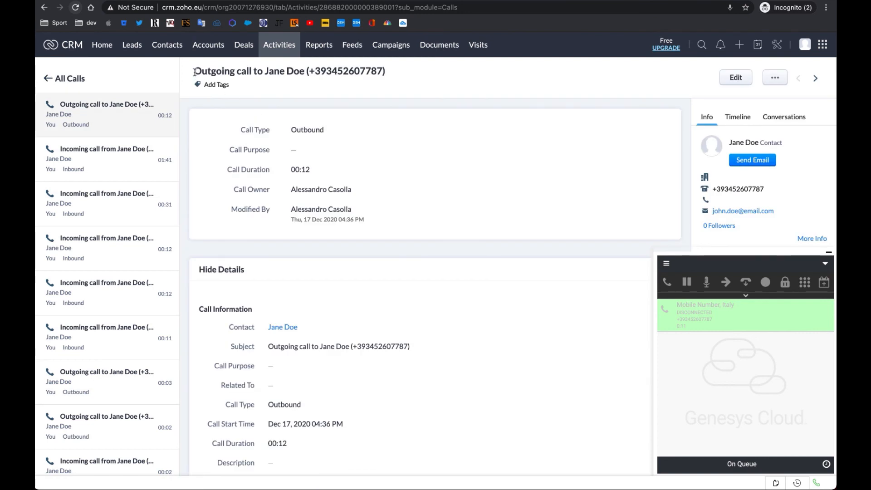
scroll("down", 3)
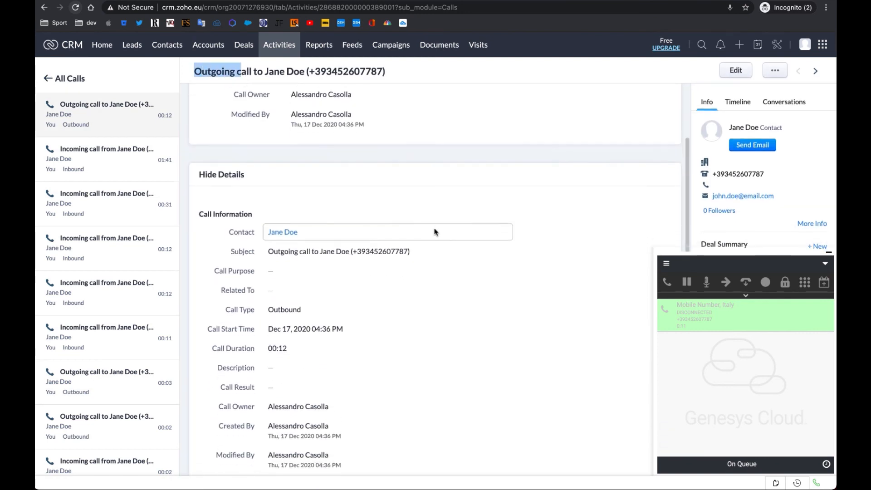